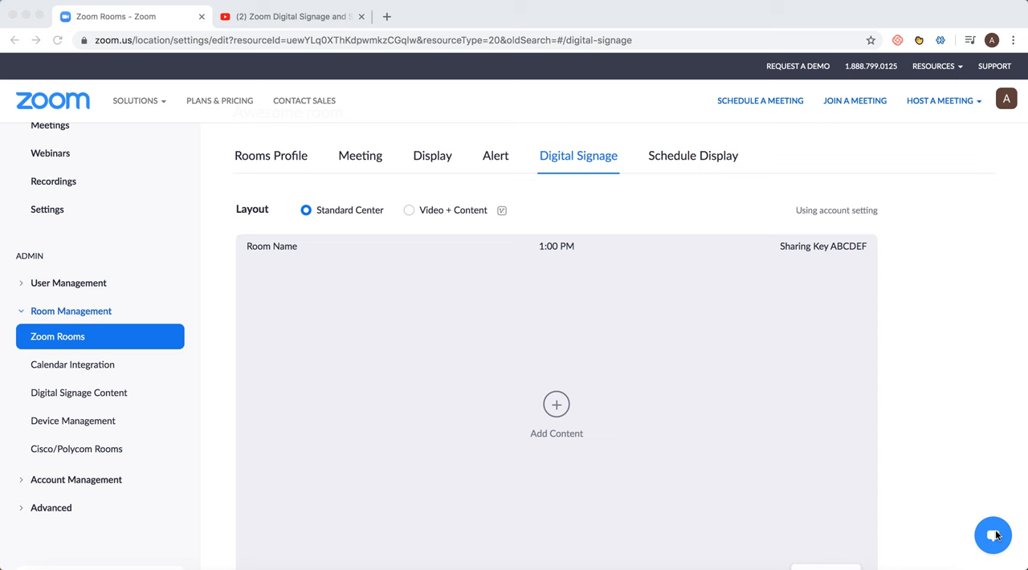
pyautogui.moveTo(169, 350)
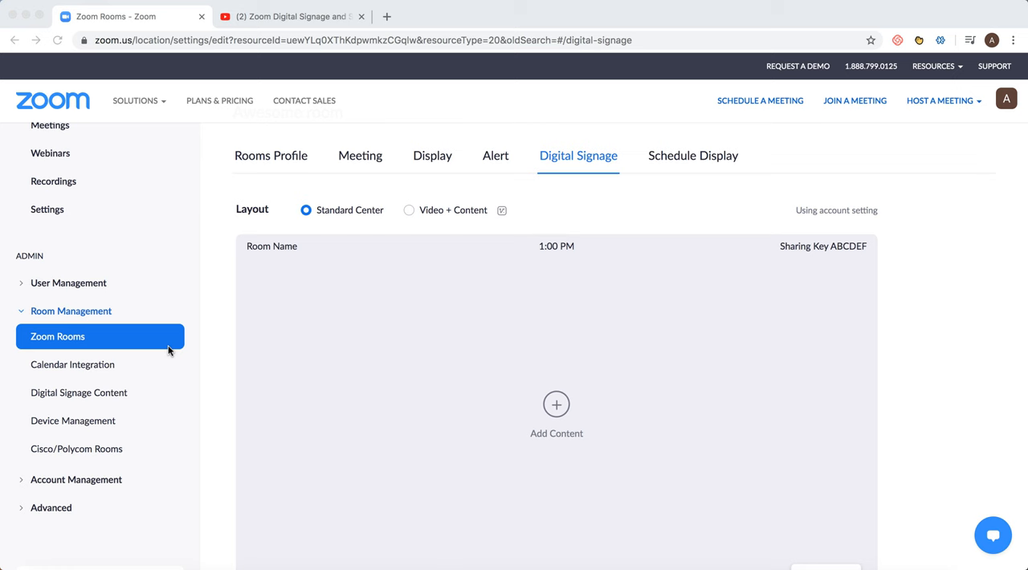
pyautogui.moveTo(389, 89)
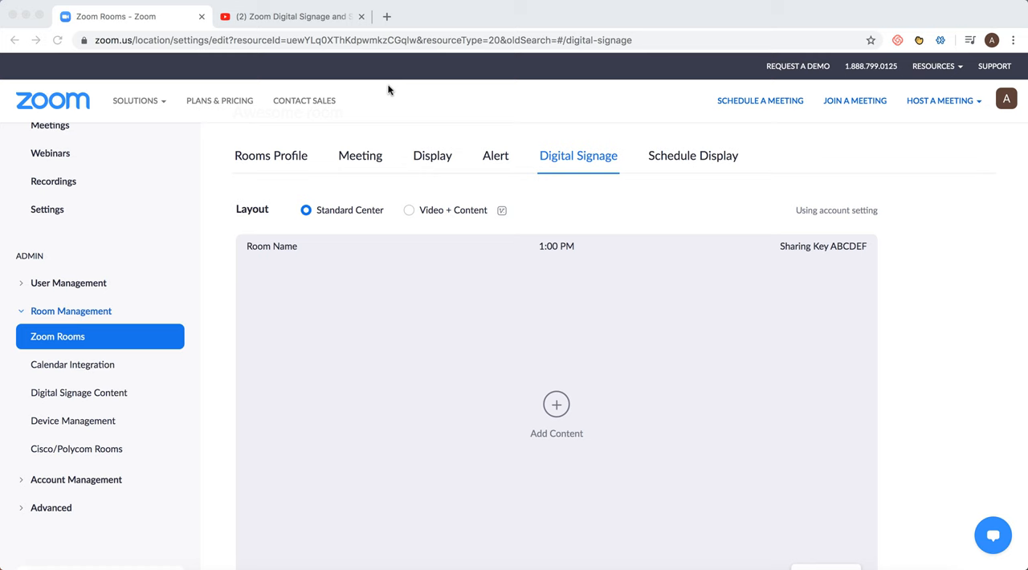
# Step: Add all six built-in Zoom Room Instructions images to the room's signage content
pyautogui.scroll(-3)
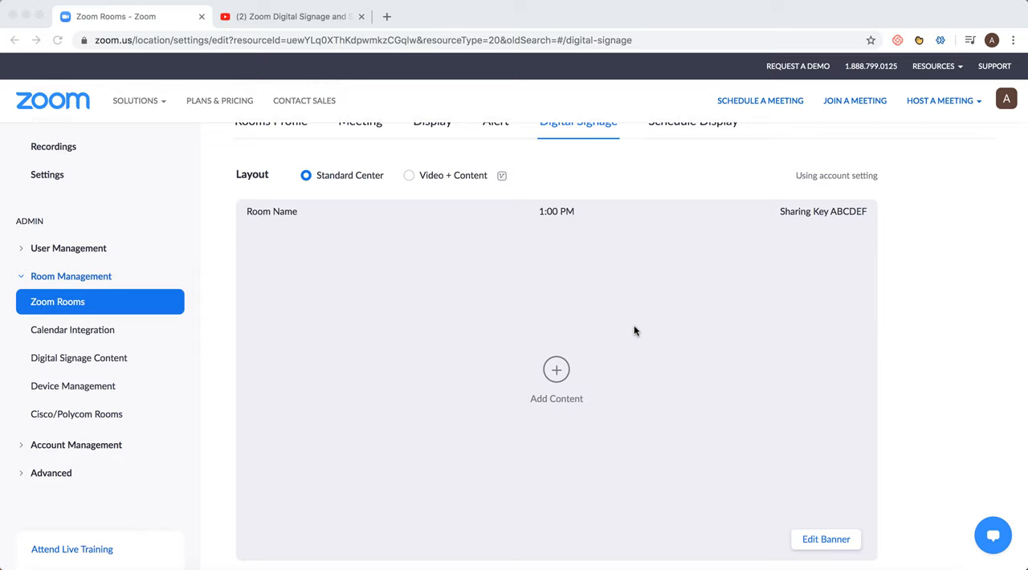
pyautogui.scroll(3)
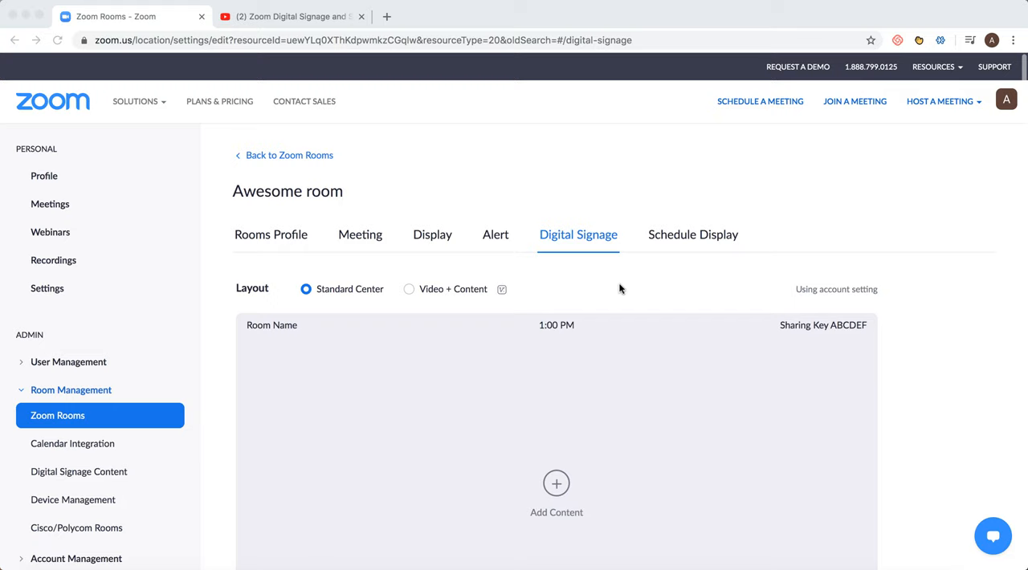
pyautogui.click(555, 482)
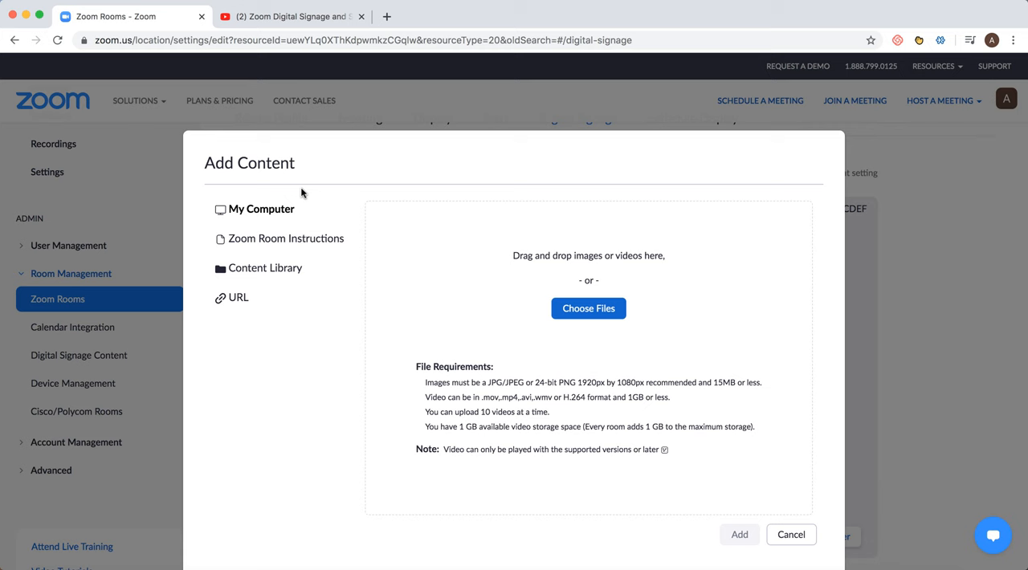
pyautogui.click(286, 238)
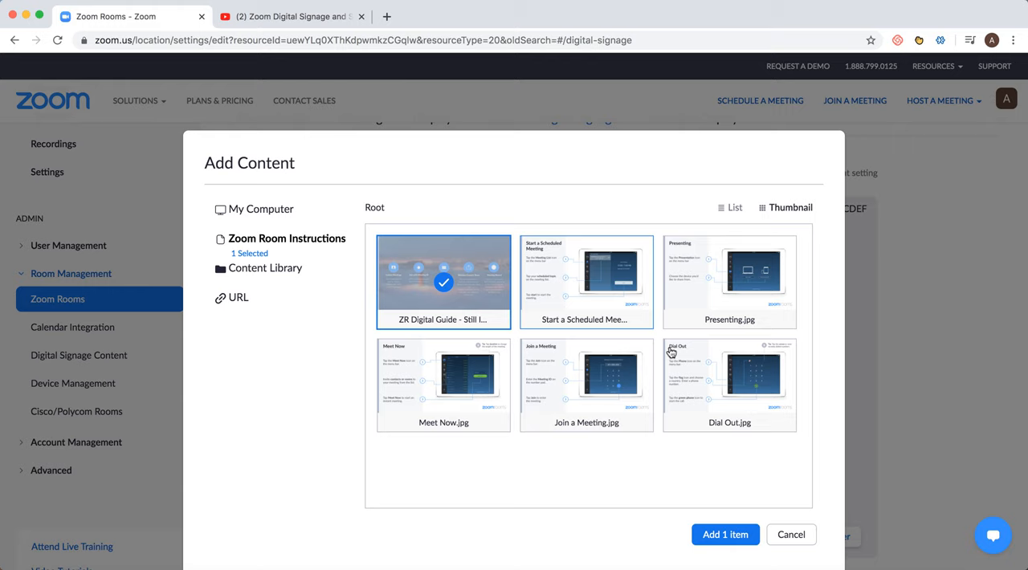
pyautogui.click(729, 384)
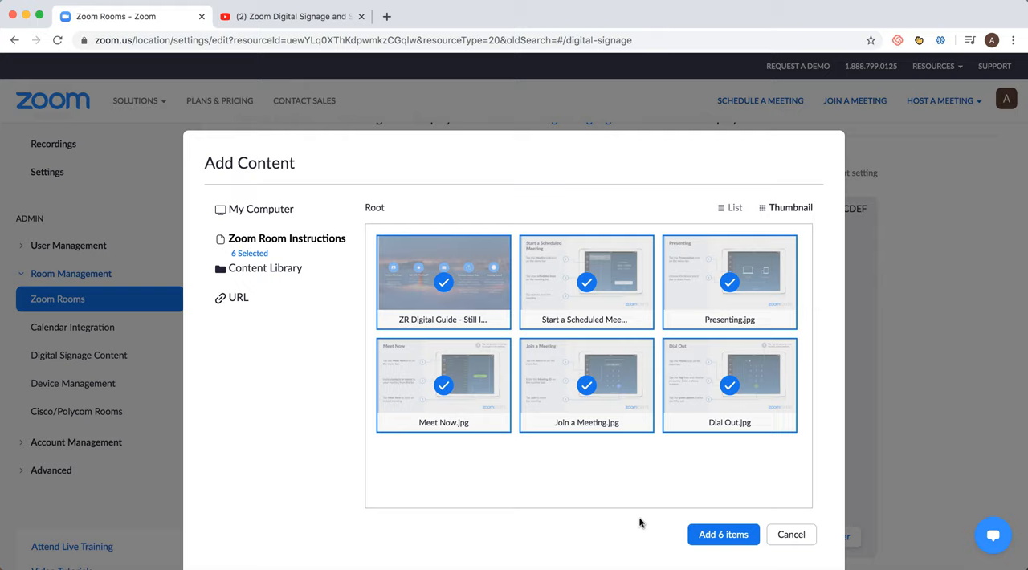
pyautogui.click(722, 534)
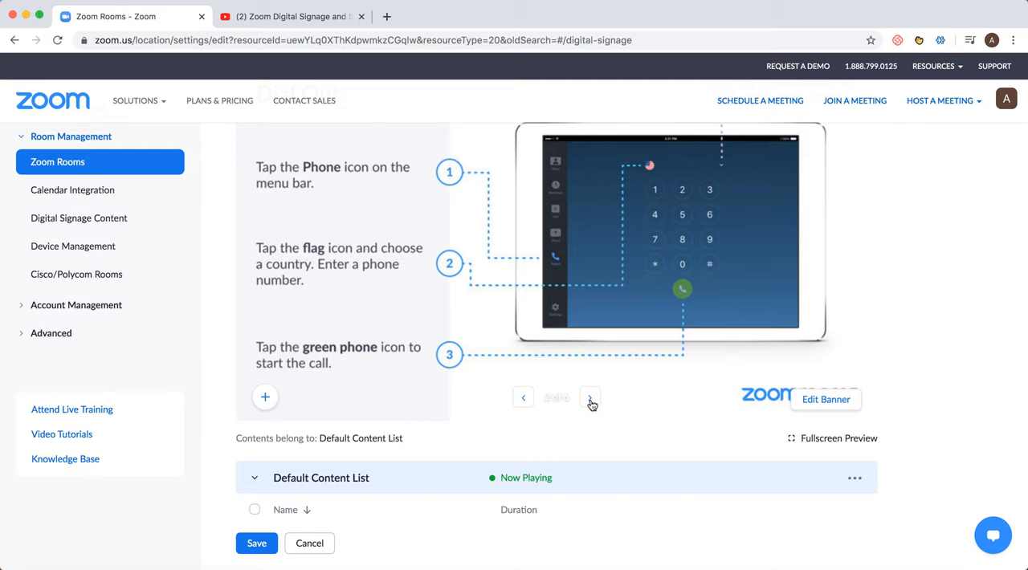
# Step: Save the Default Content List and review the six images at five seconds each
pyautogui.click(256, 542)
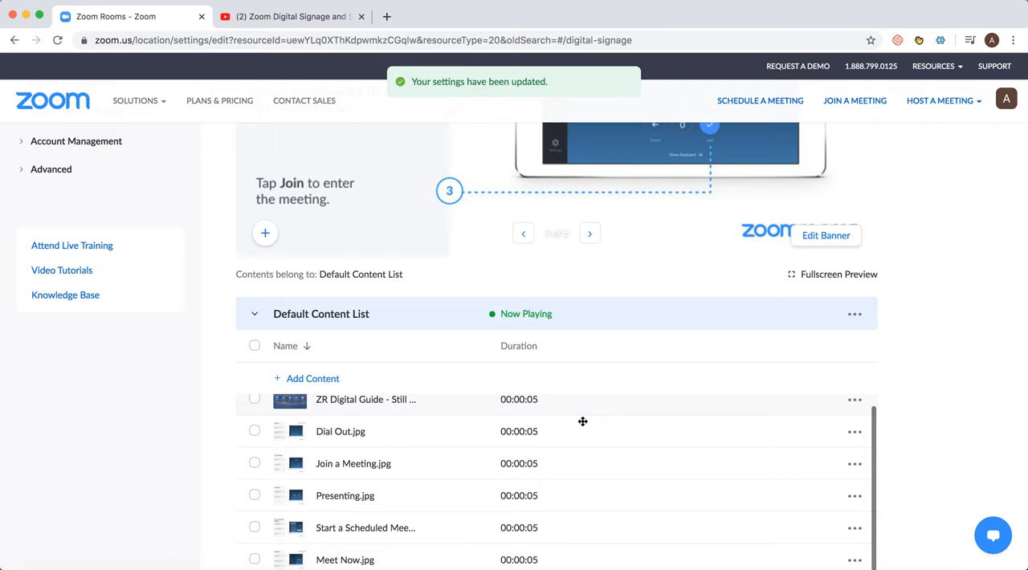
pyautogui.scroll(-3)
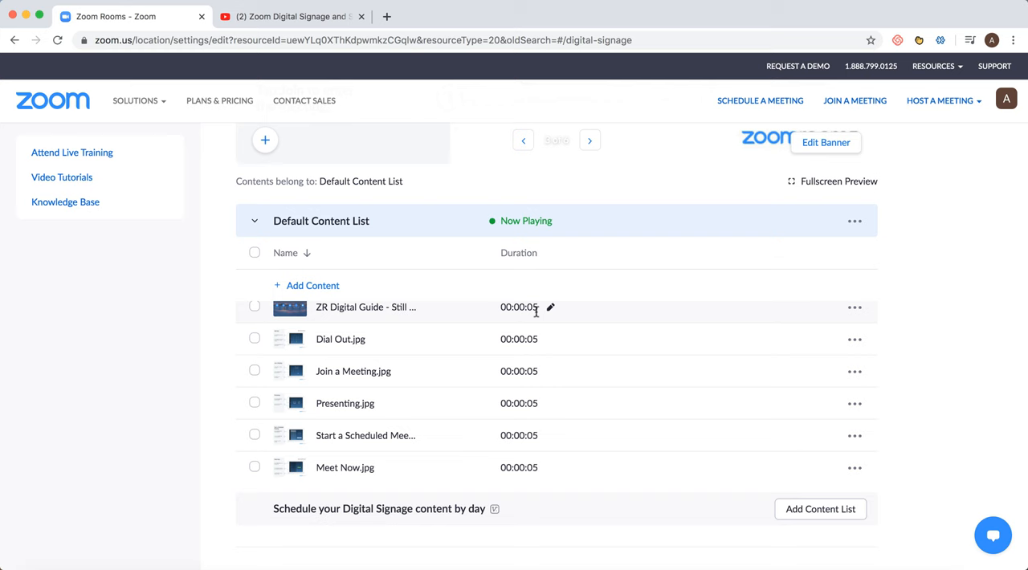
pyautogui.scroll(-3)
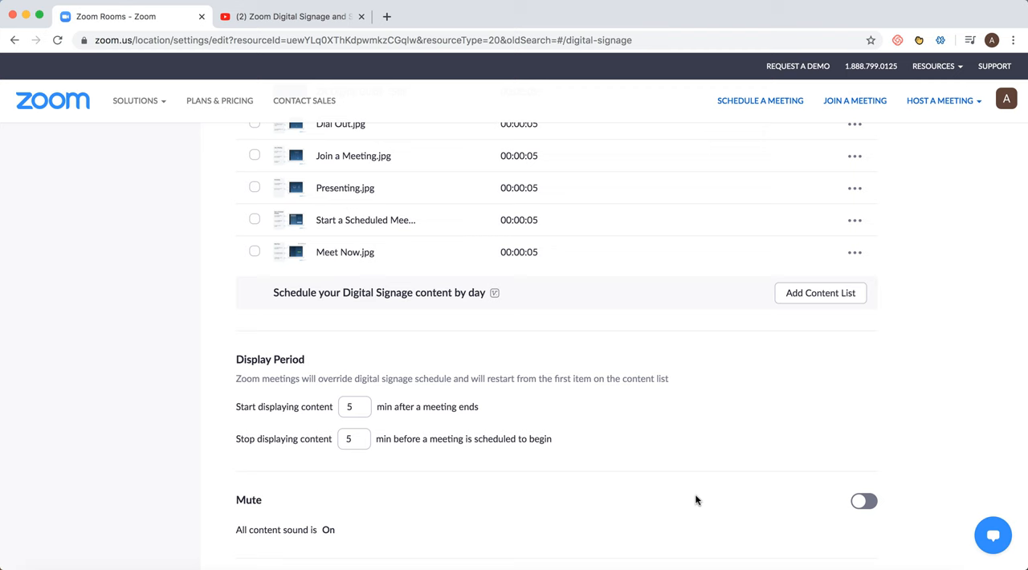
pyautogui.moveTo(411, 456)
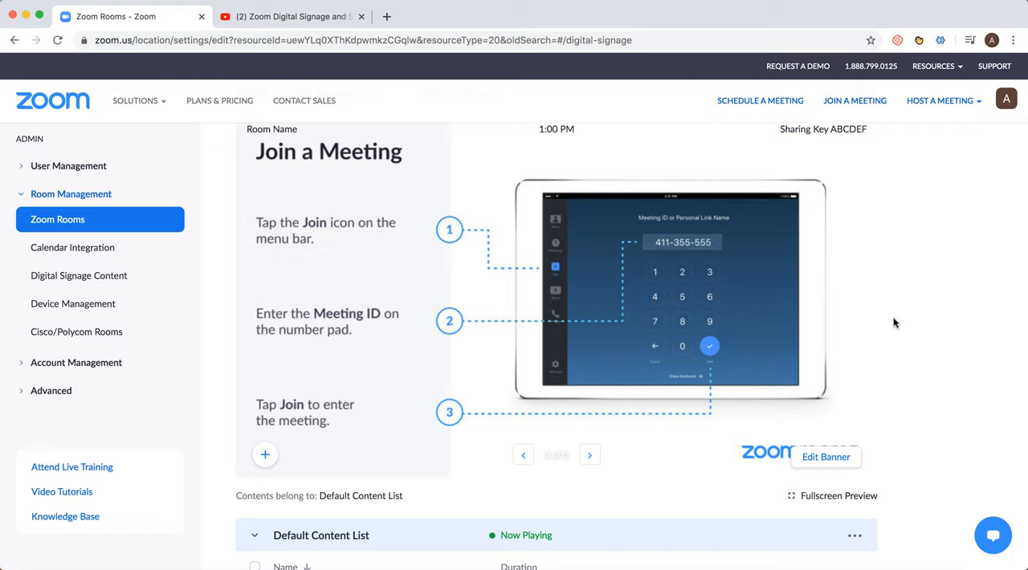
pyautogui.scroll(3)
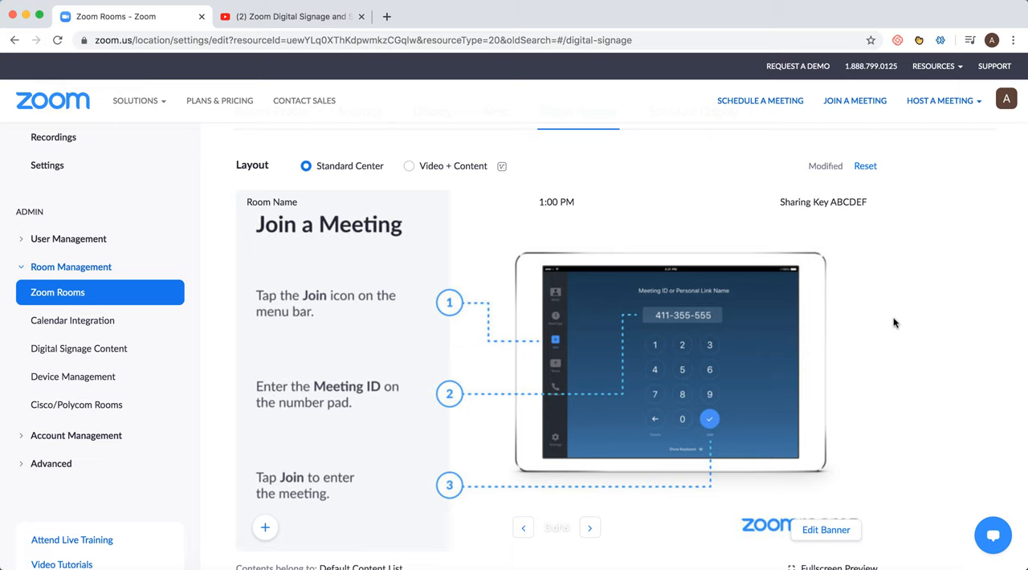
pyautogui.scroll(-3)
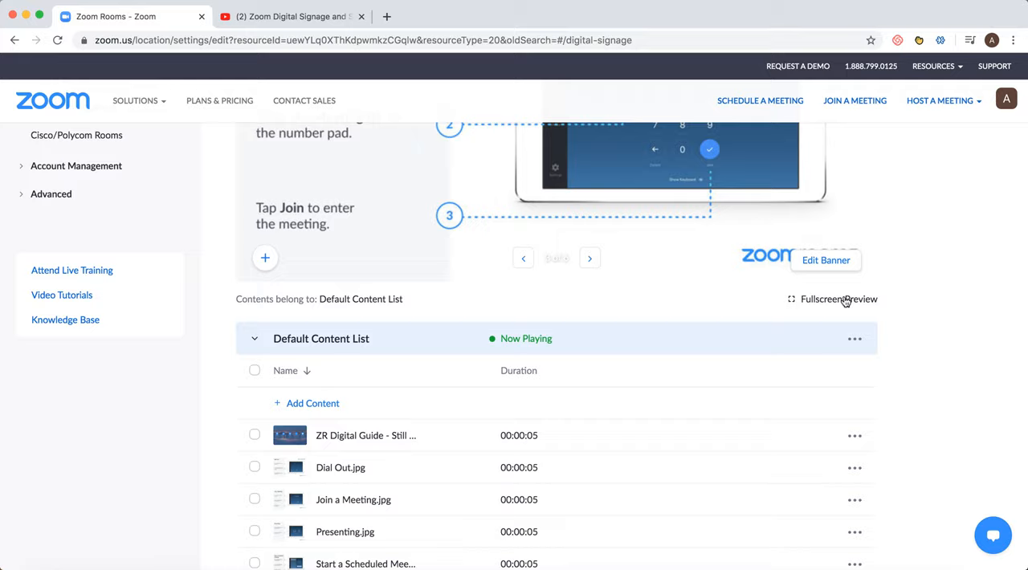
pyautogui.click(838, 299)
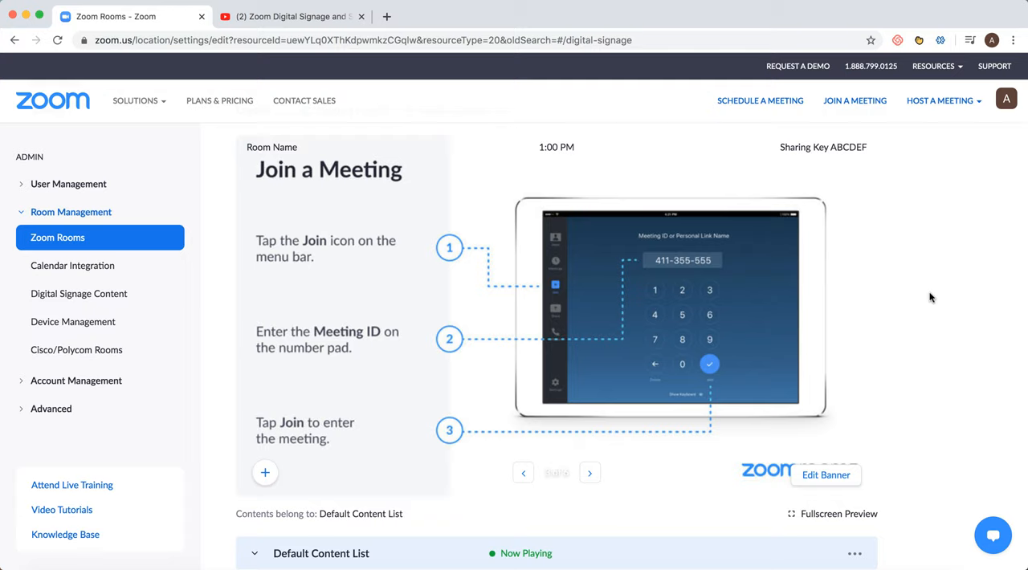
pyautogui.scroll(-3)
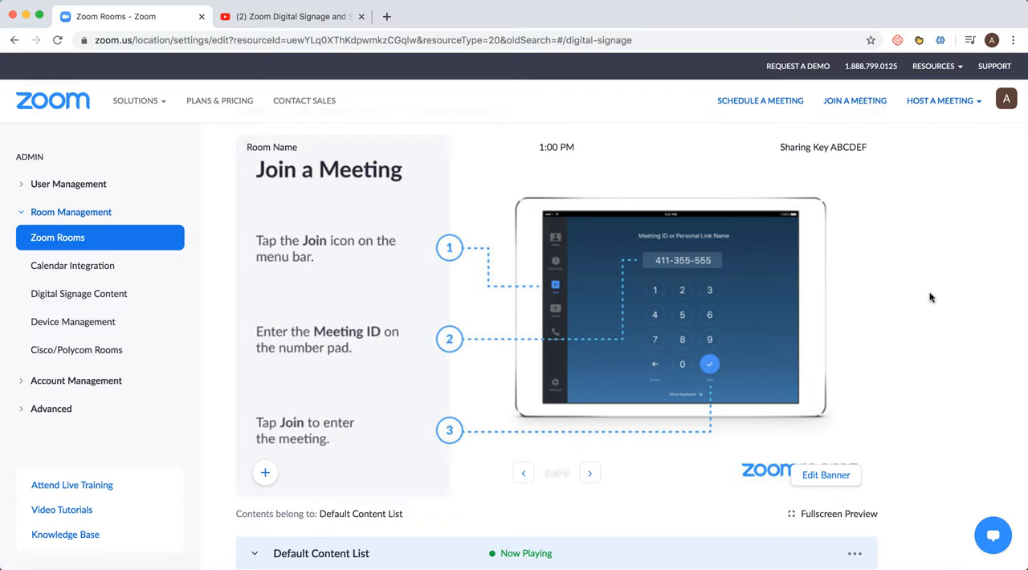